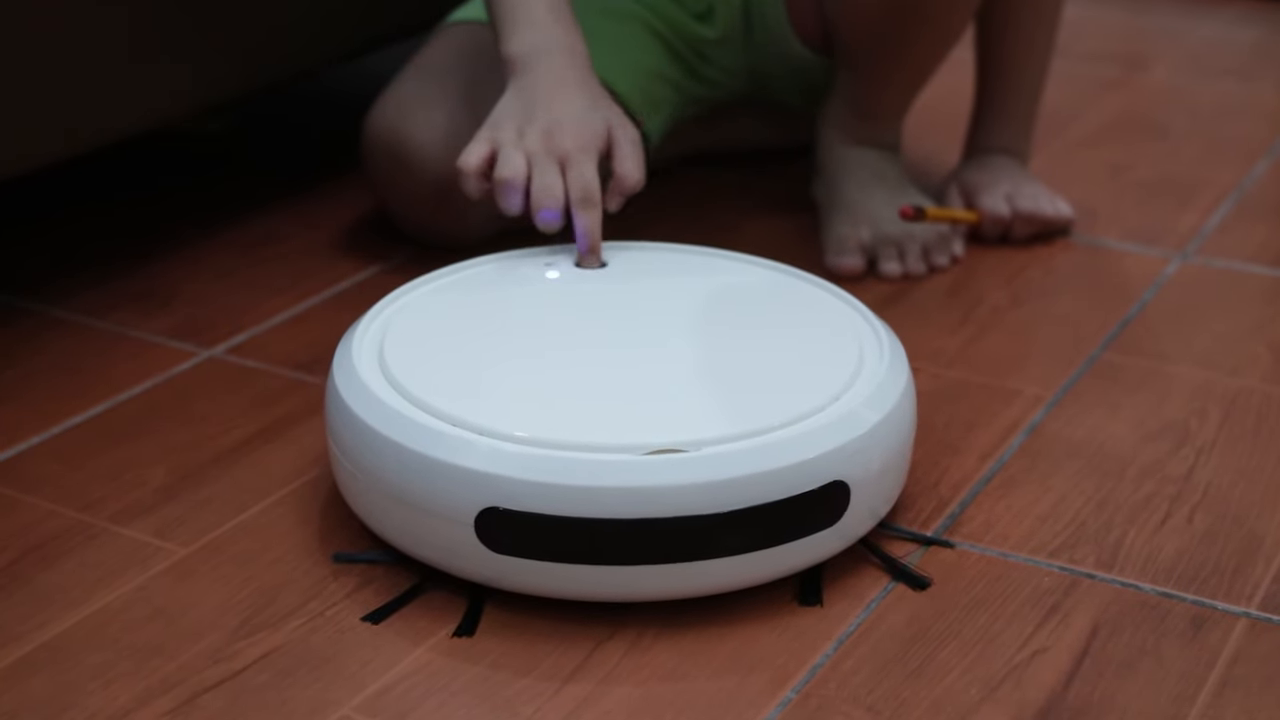
click(580, 260)
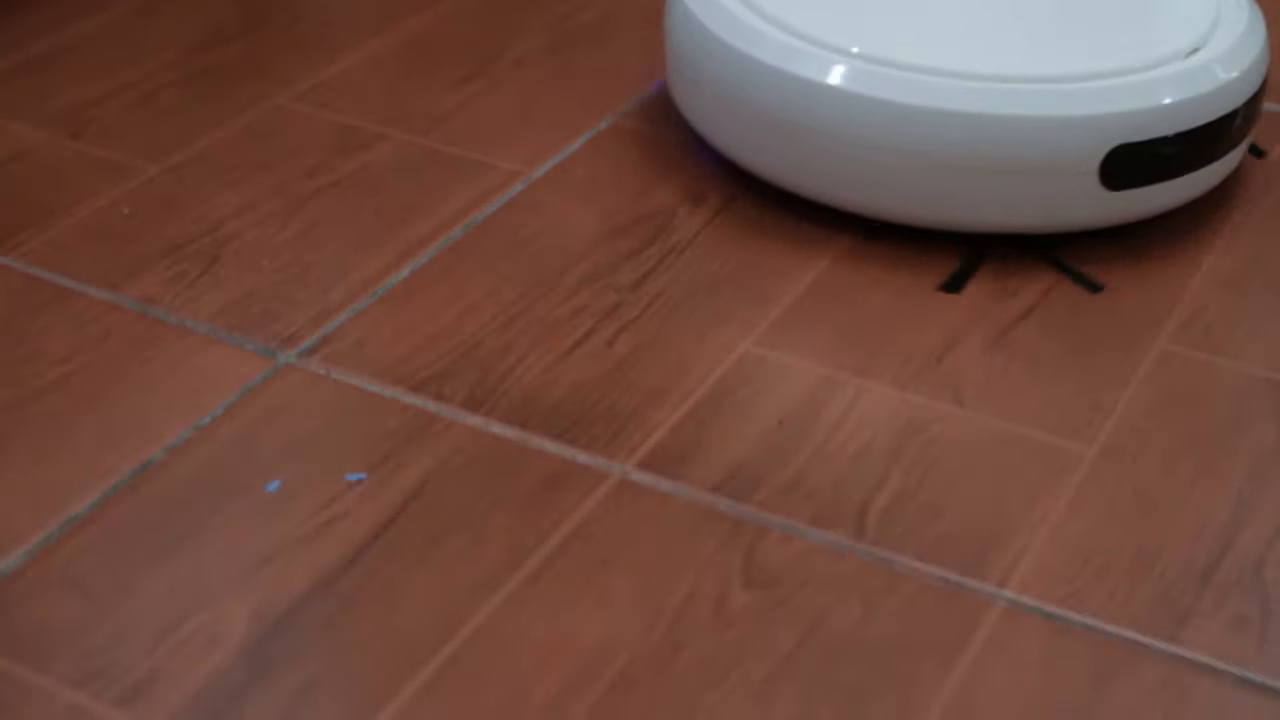